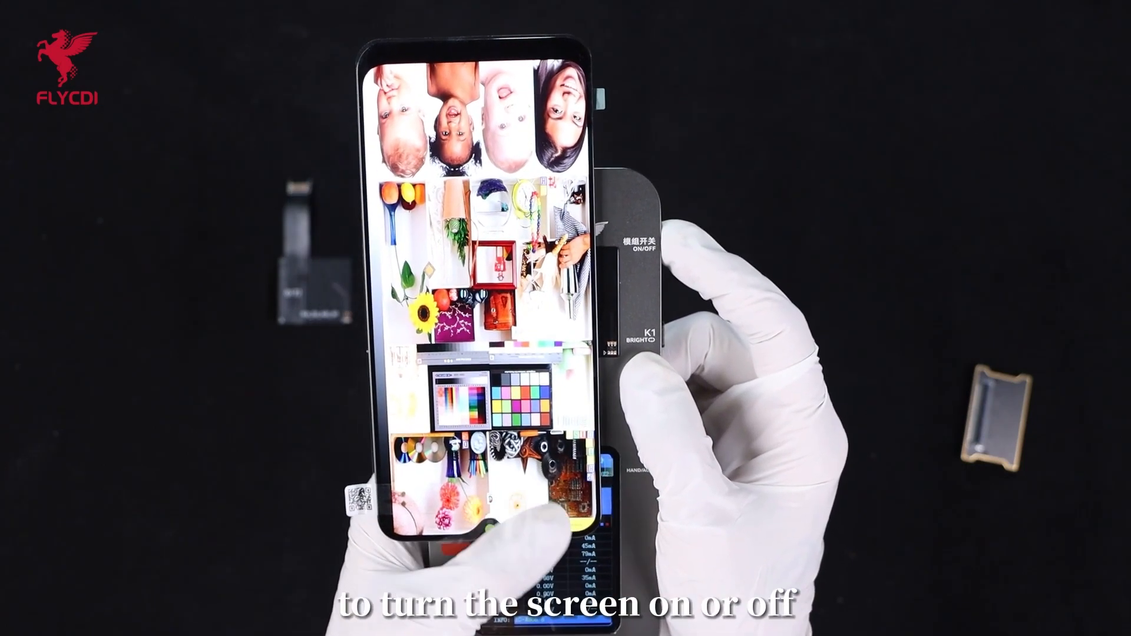
click(648, 249)
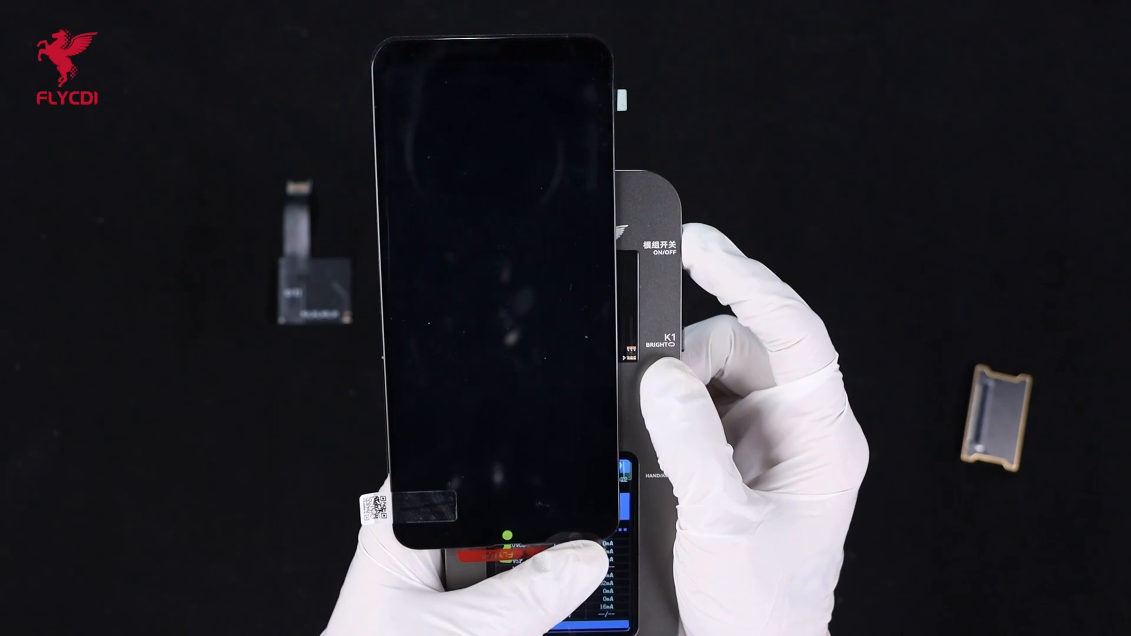